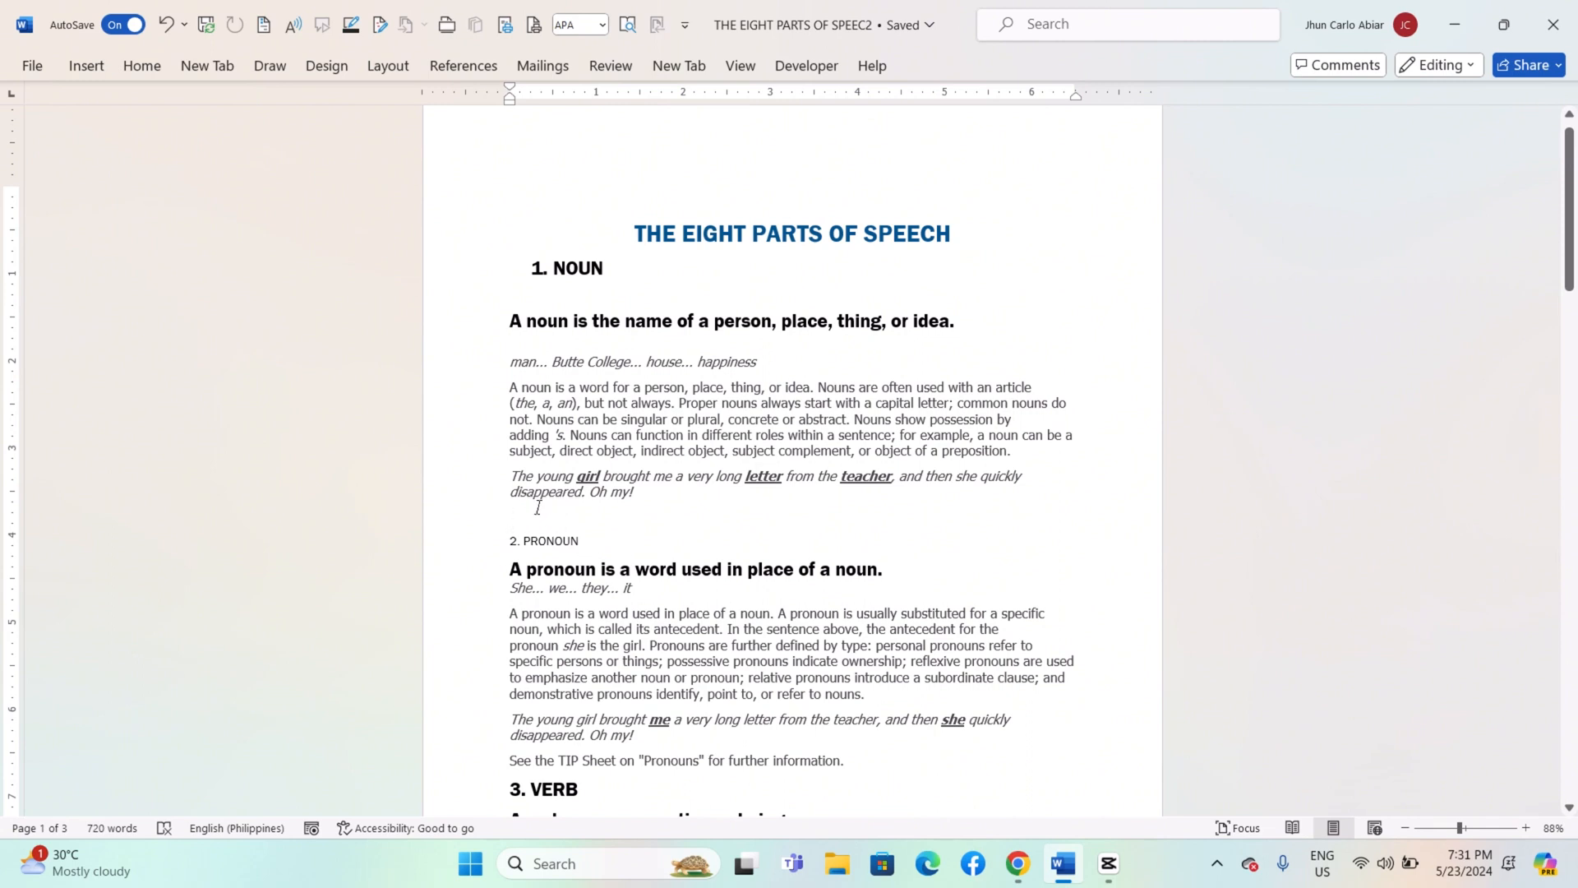
Place the insertion point below the noun example and bring up the Insert Object choices.
{"action": "left_click", "coordinate": [85, 66]}
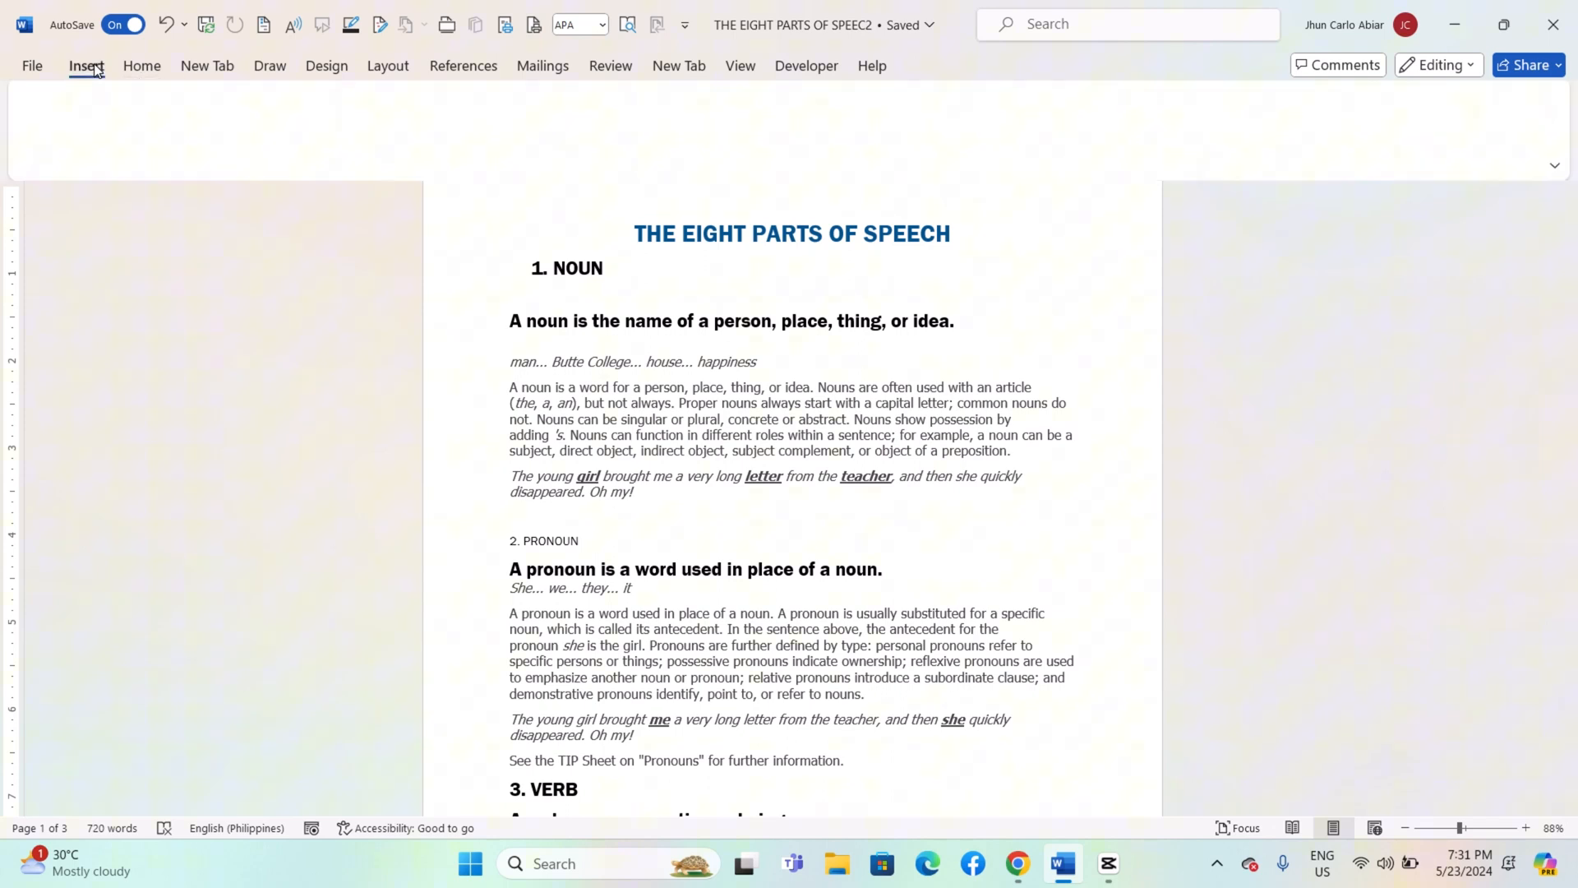
{"action": "left_click", "coordinate": [85, 66]}
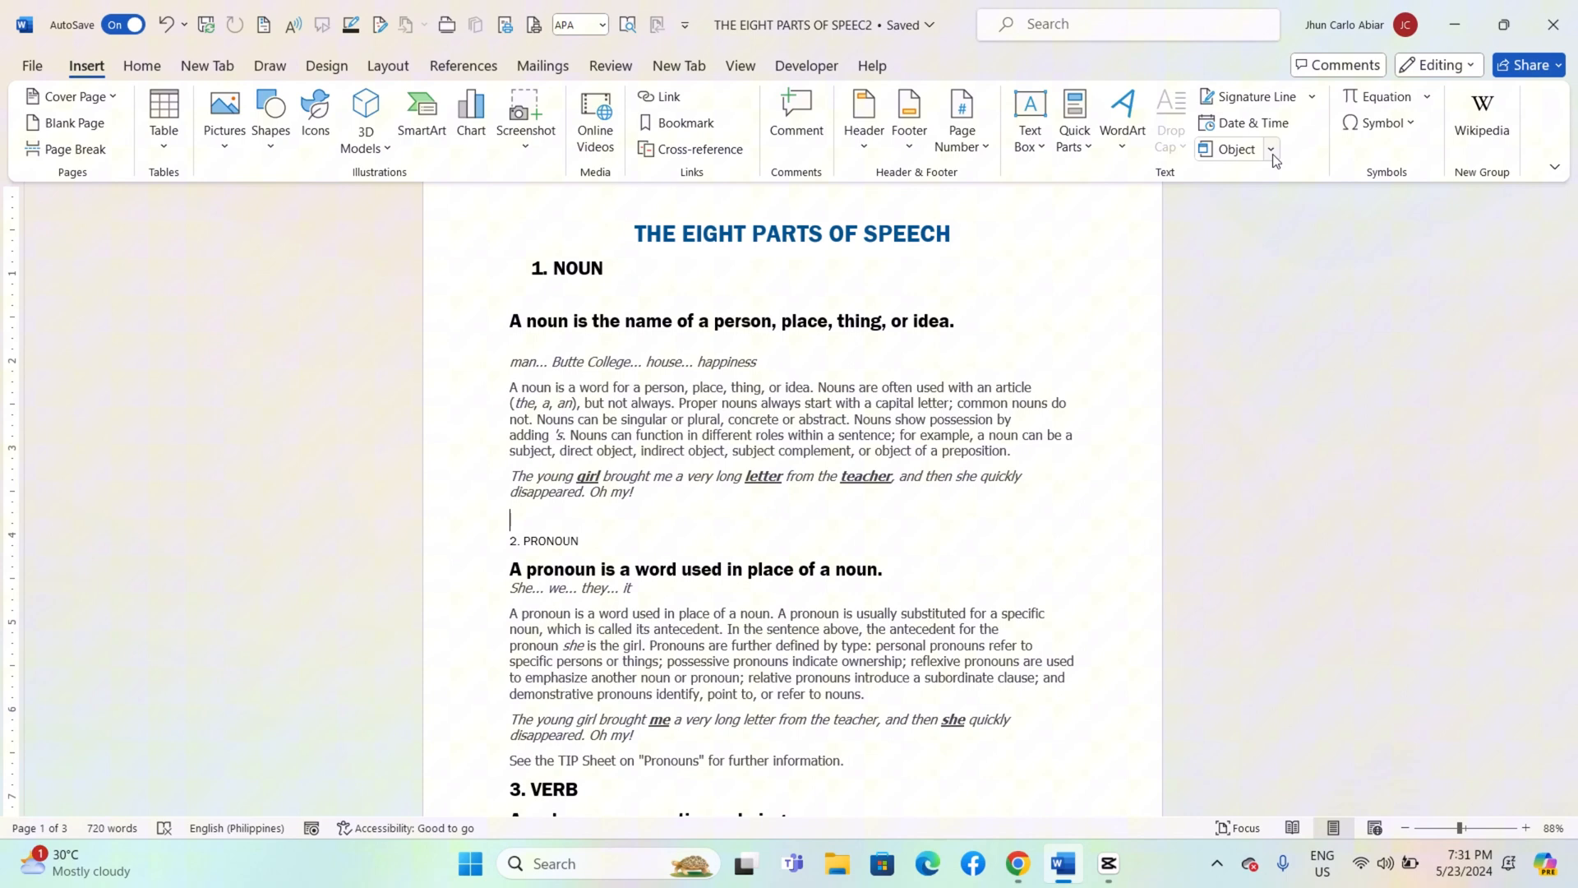
{"action": "left_click", "coordinate": [1271, 150]}
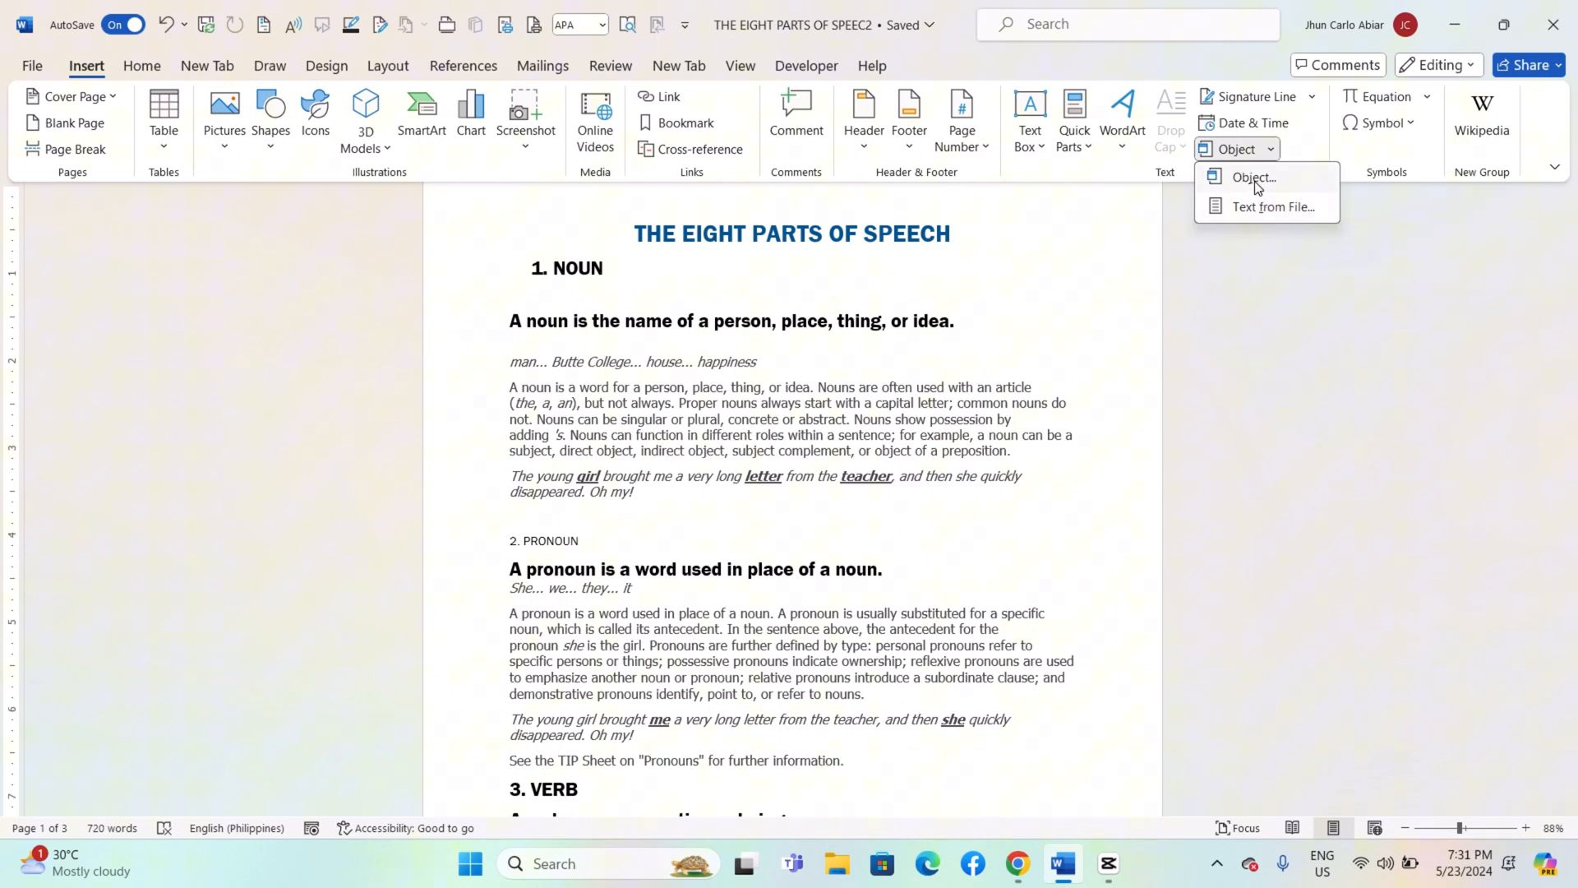
Choose Object… and switch to Create from File so the object comes from an existing file.
{"action": "left_click", "coordinate": [1253, 178]}
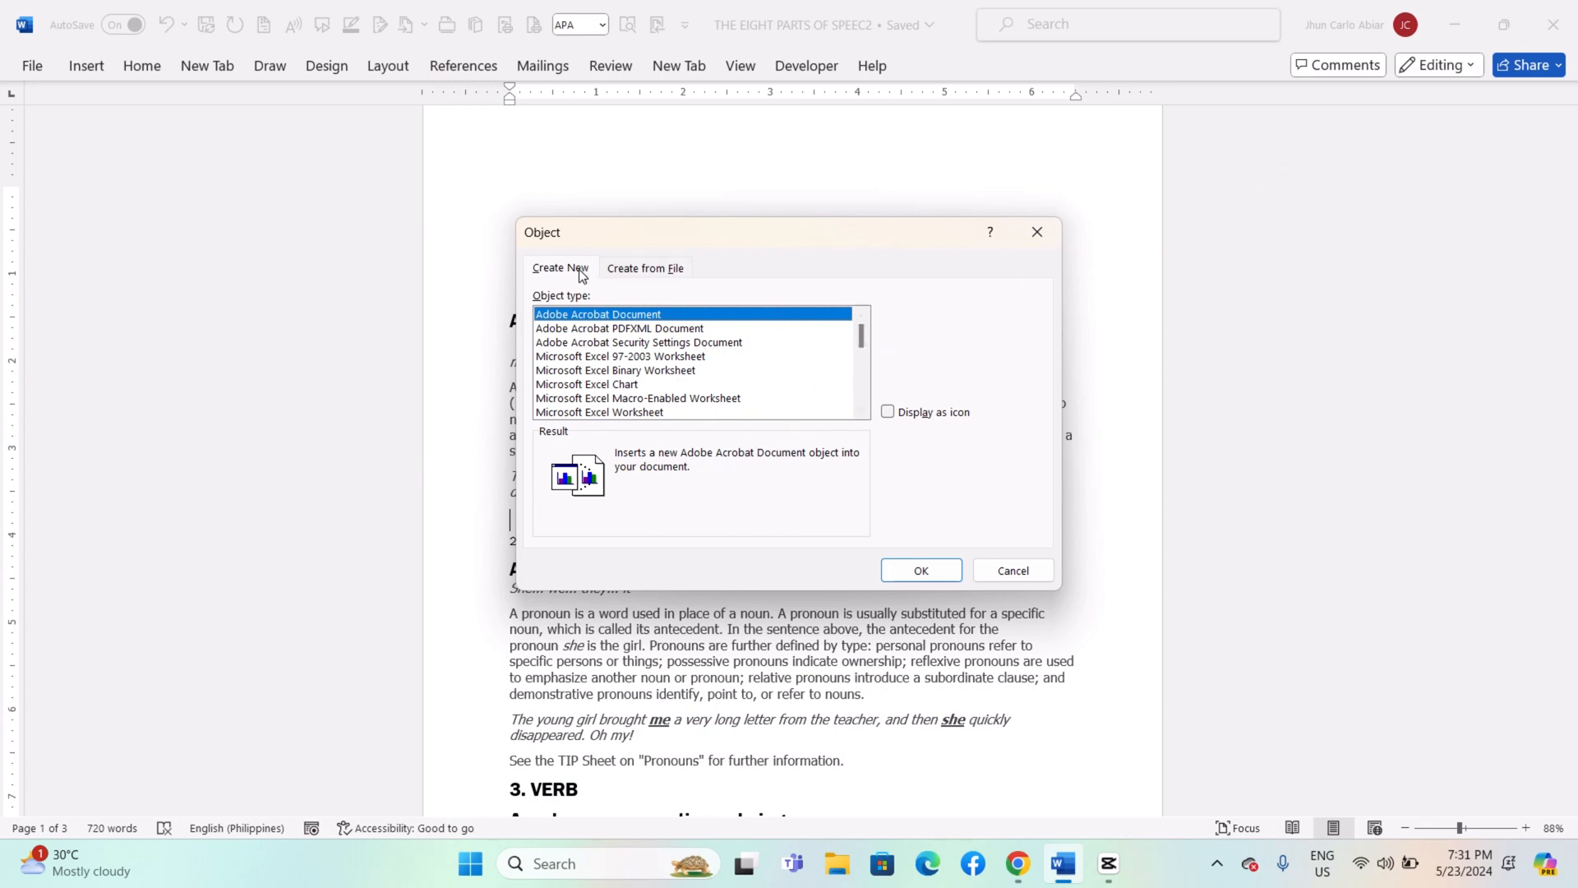
{"action": "left_click", "coordinate": [645, 268]}
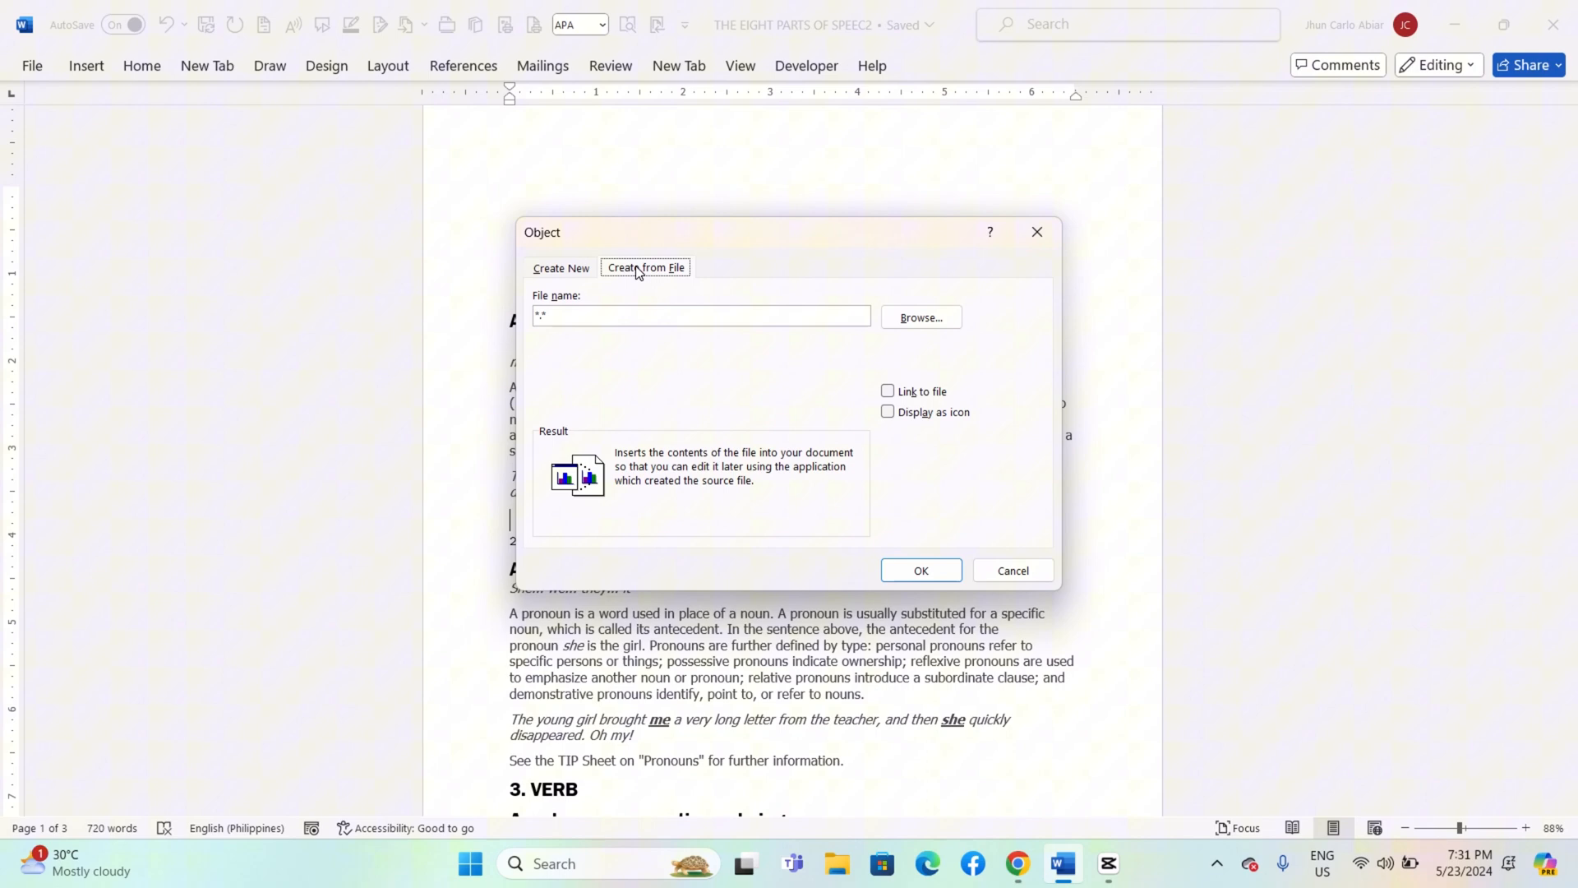
{"action": "mouse_move", "coordinate": [645, 274]}
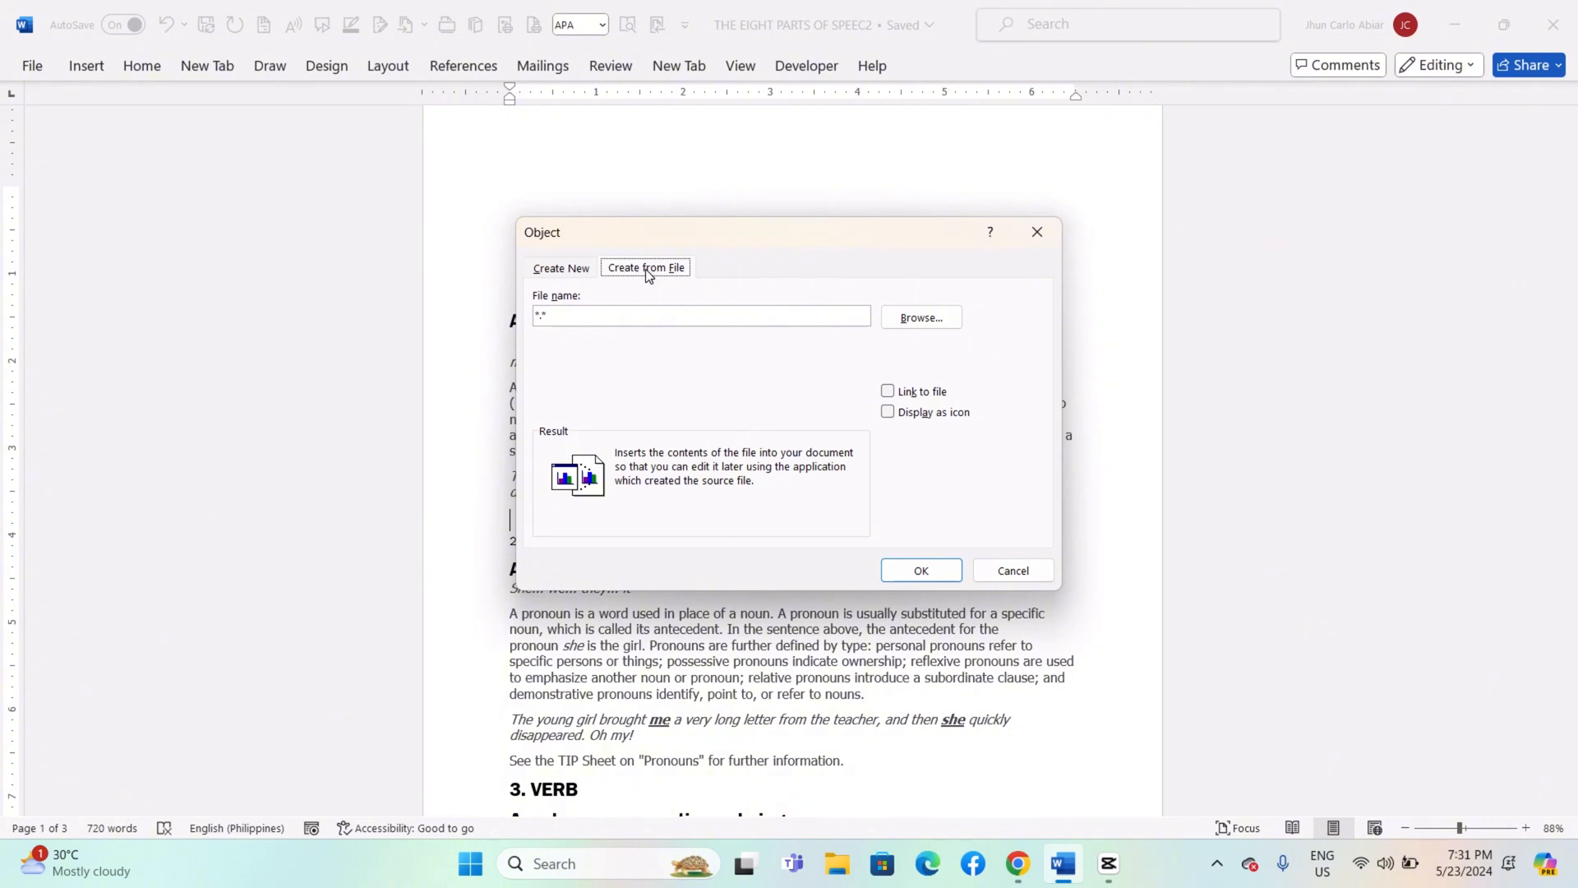
Embed the WIN Using Conditional Formatting MP4 from Downloads as an object icon.
{"action": "left_click", "coordinate": [917, 317]}
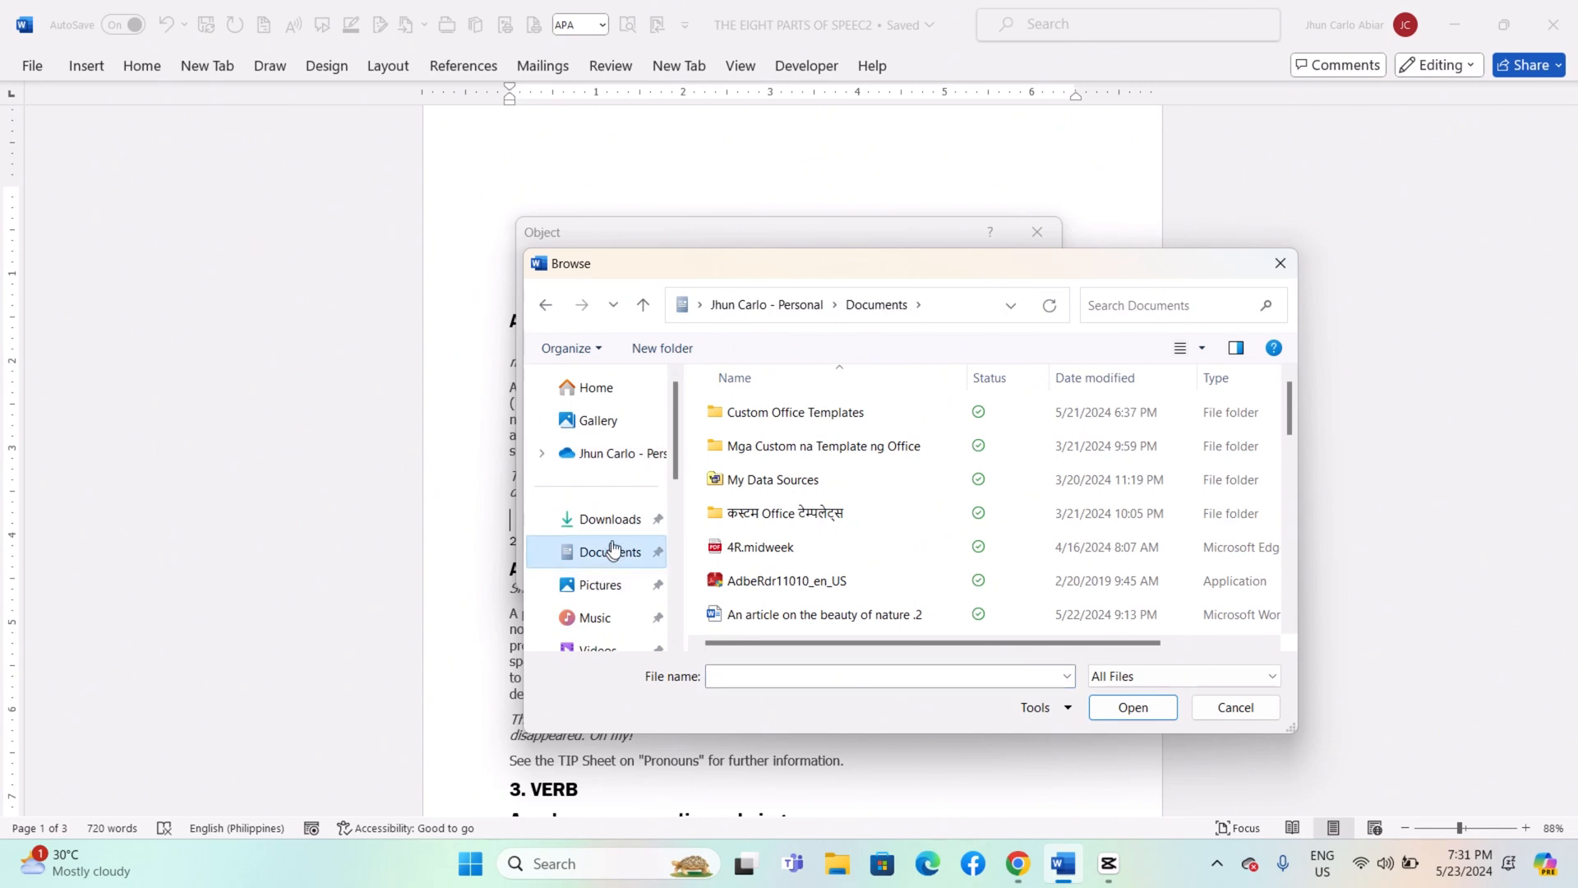
{"action": "left_click", "coordinate": [610, 518]}
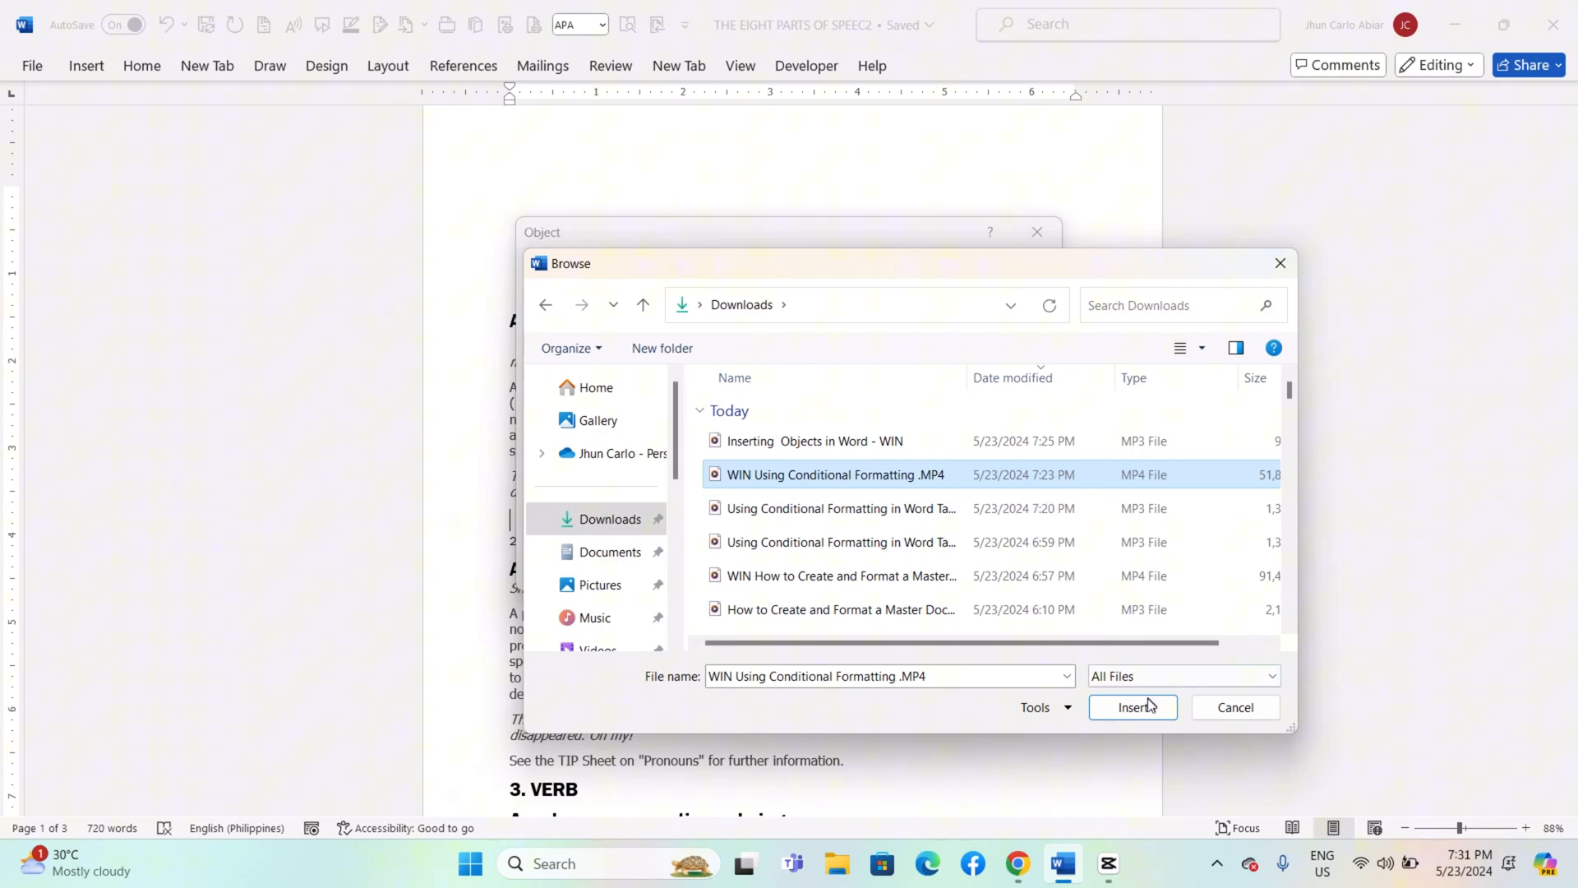
{"action": "left_click", "coordinate": [1131, 707]}
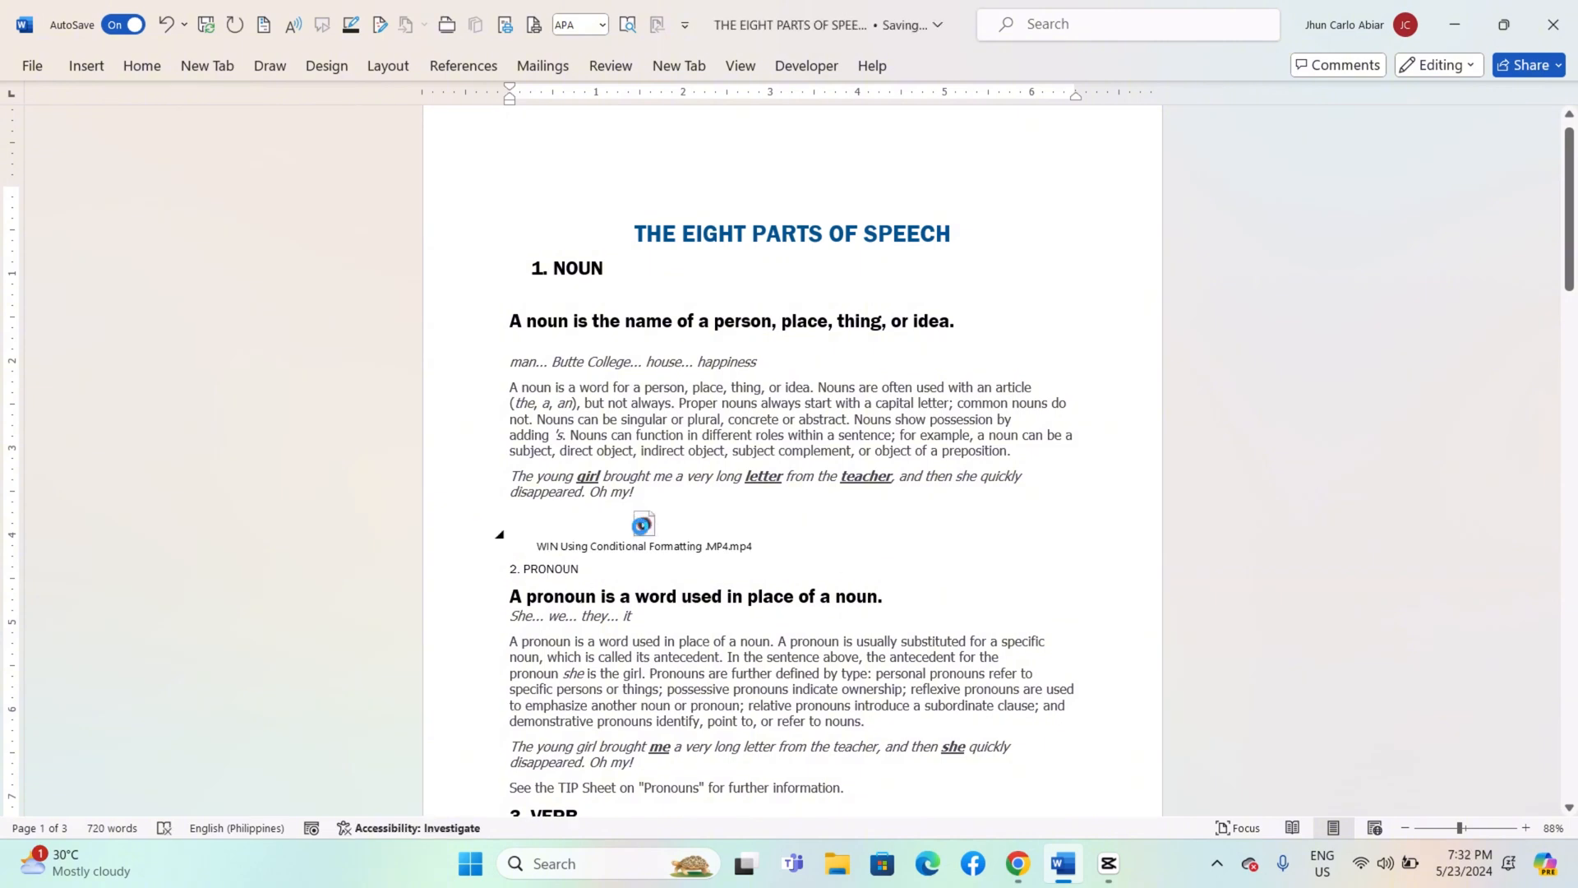
Launch the embedded MP4 from the document and start it playing in Media Player.
{"action": "double_click", "coordinate": [643, 523]}
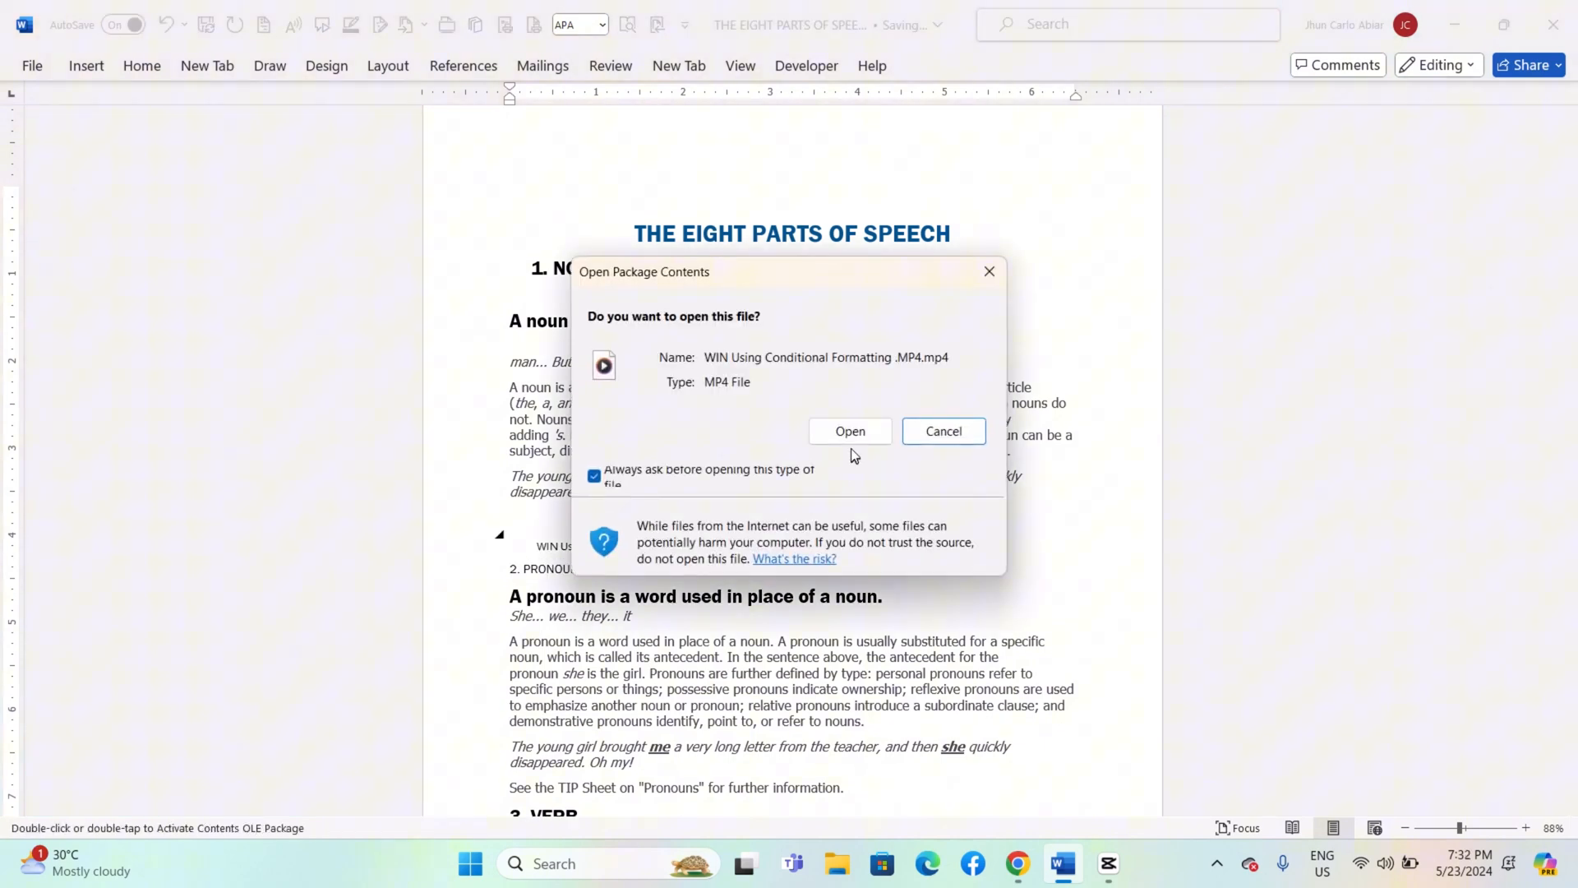
{"action": "left_click", "coordinate": [850, 430]}
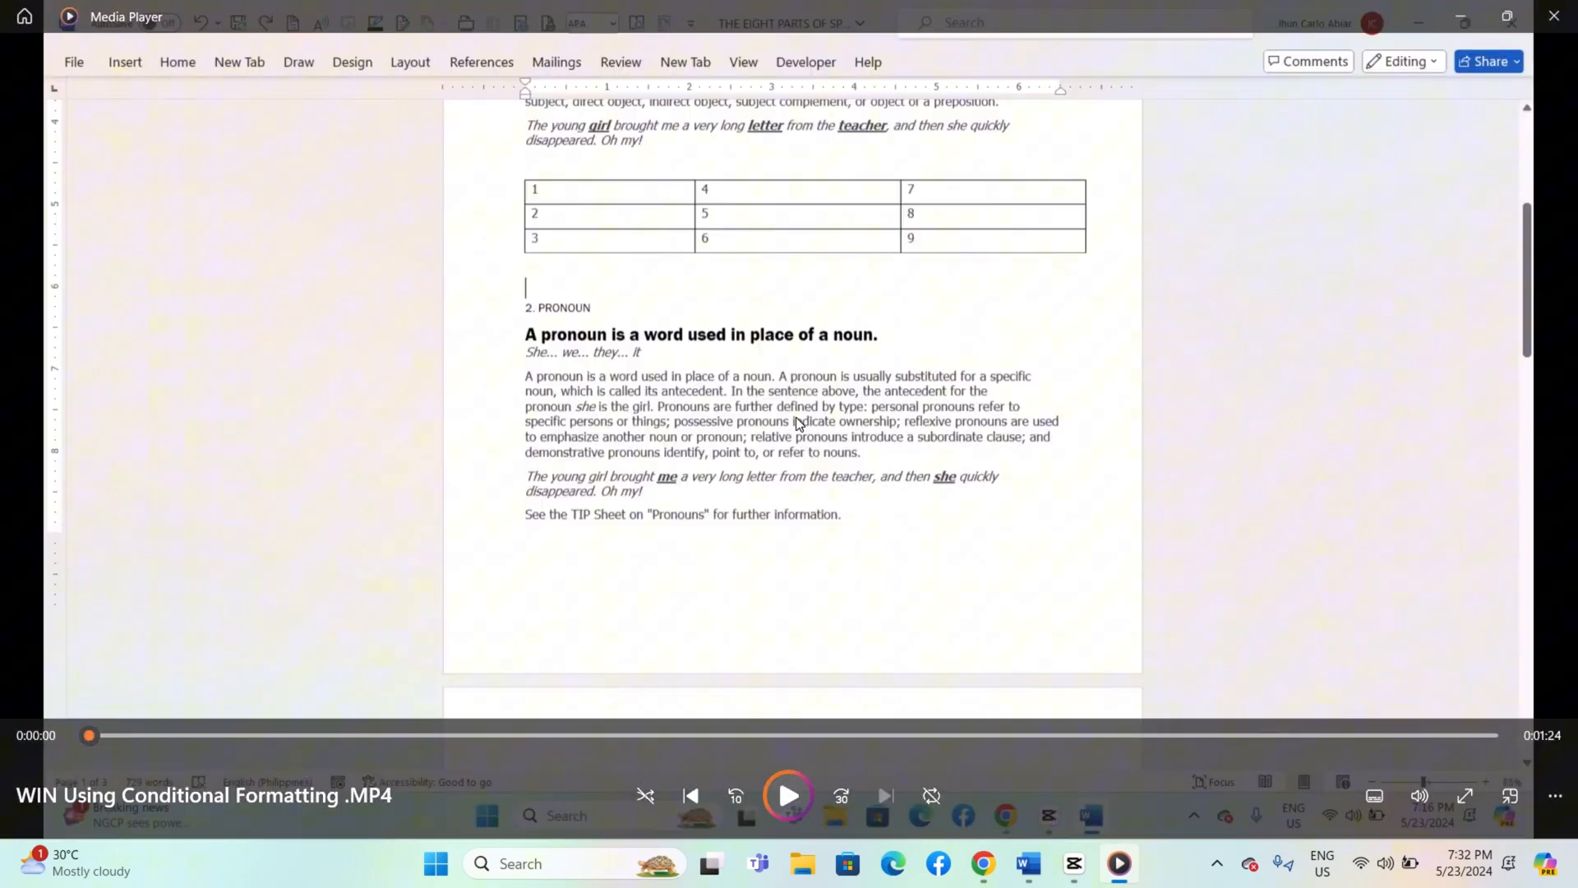
{"action": "left_click", "coordinate": [787, 796]}
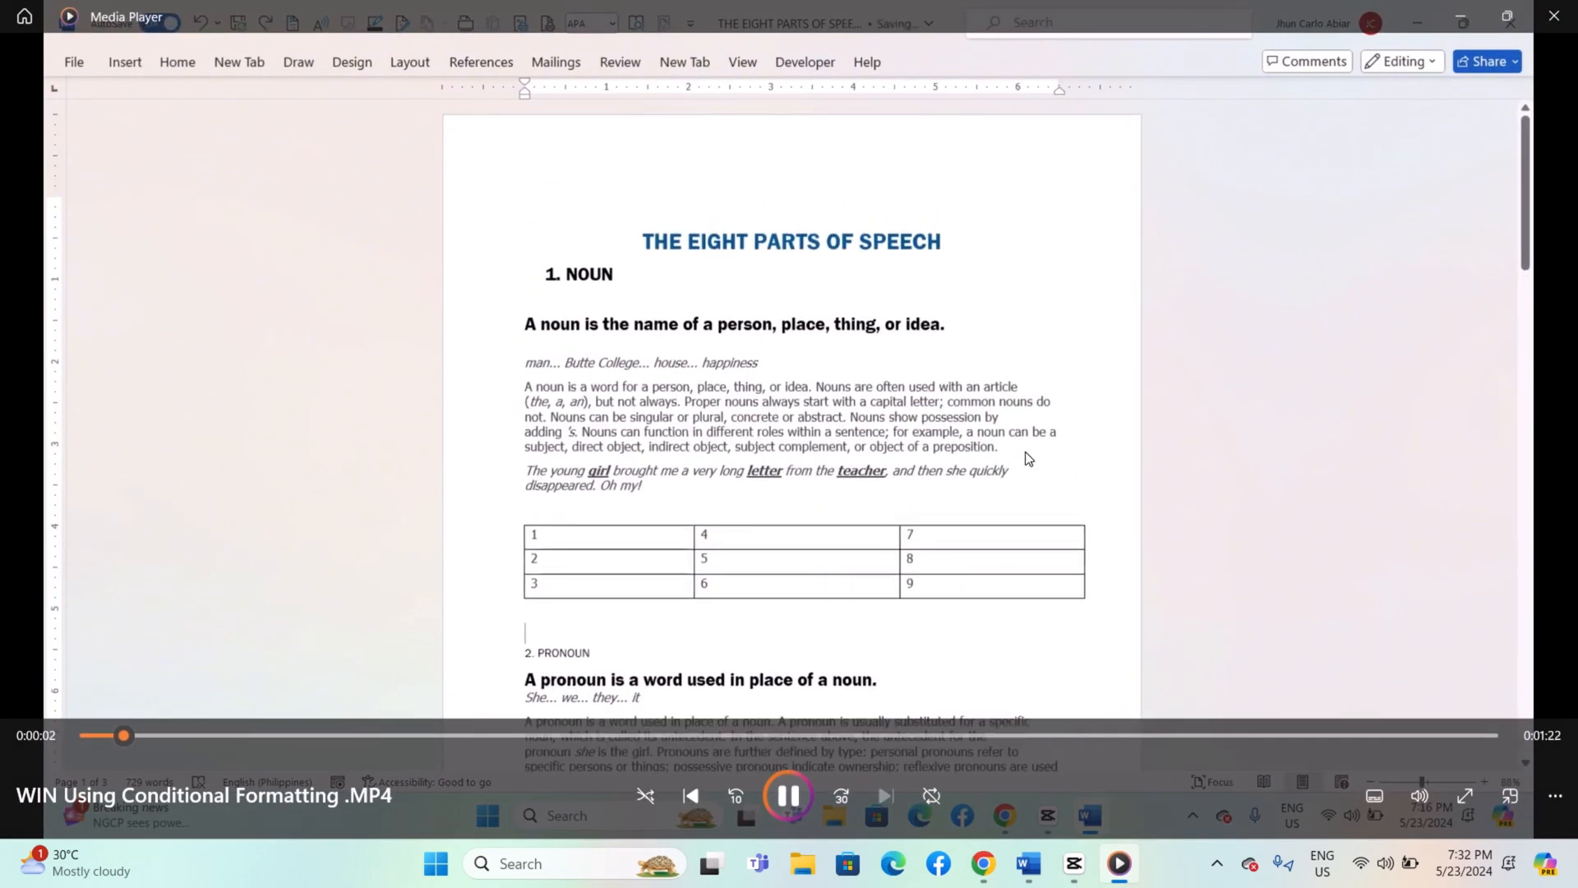